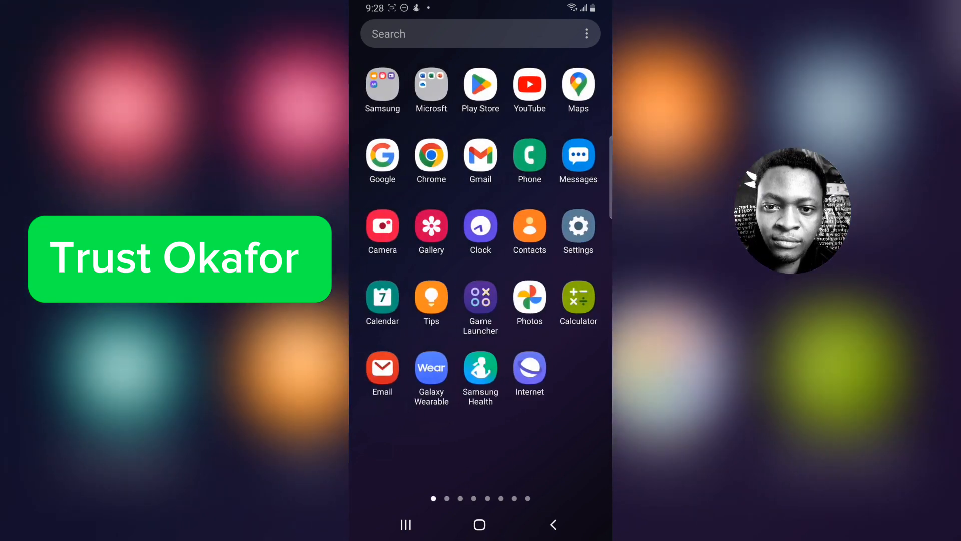
Launch and unlock MetaMask to show Account 1's MATIC and Wrapped BTC balances on Polygon Mainnet
{"action": "scroll", "scroll_direction": "left", "scroll_amount": 3}
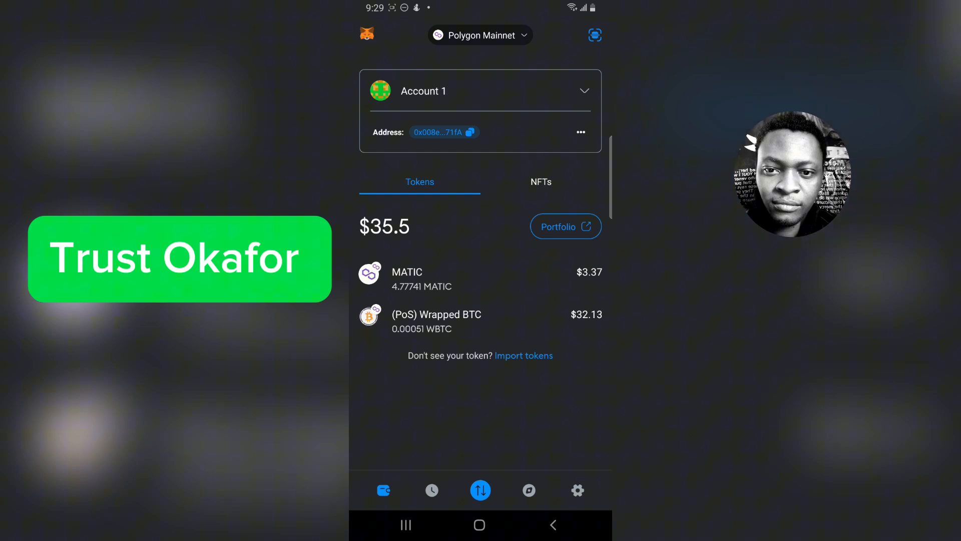
Set up a swap of the max 0.0005126 WBTC (about $32.30) into MATIC from the Wrapped BTC page
{"action": "left_click", "coordinate": [436, 313]}
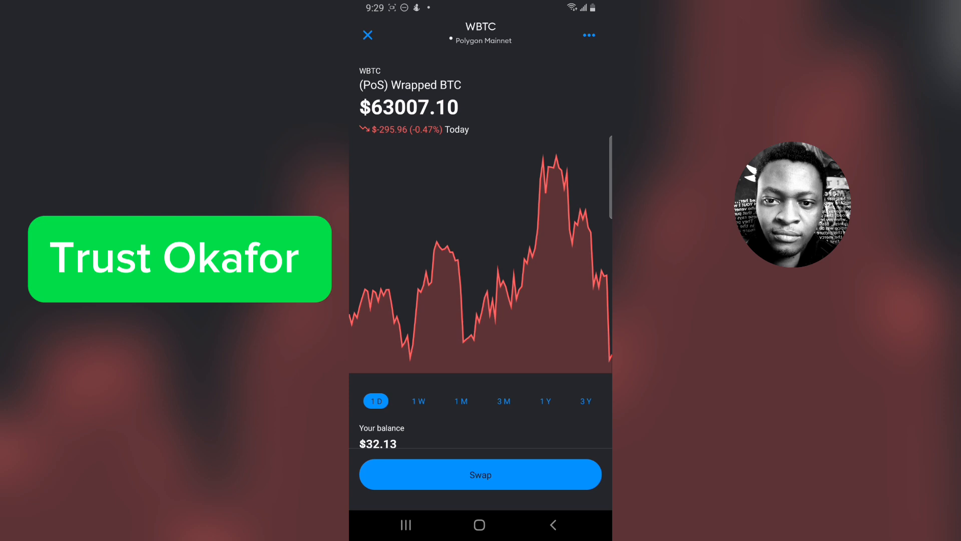
{"action": "left_click", "coordinate": [480, 474]}
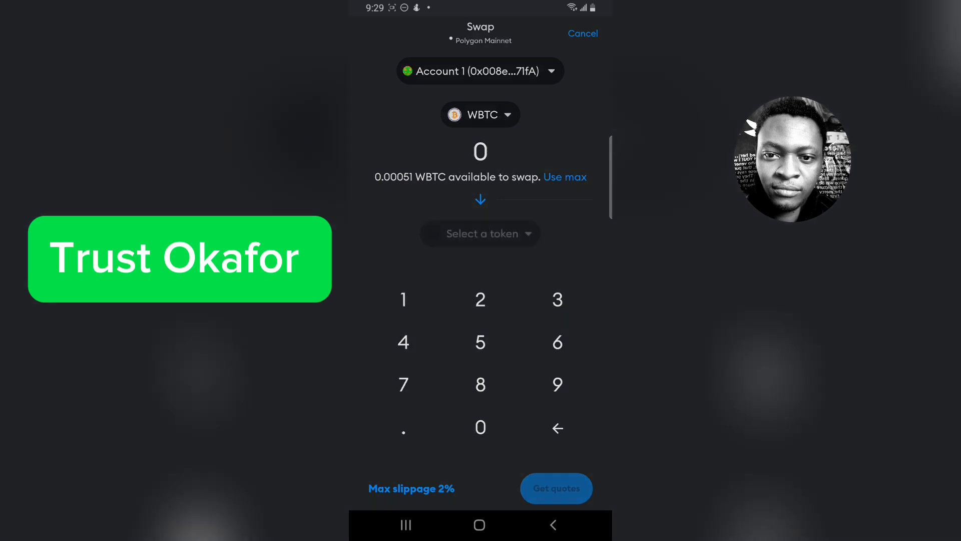
{"action": "left_click", "coordinate": [479, 234]}
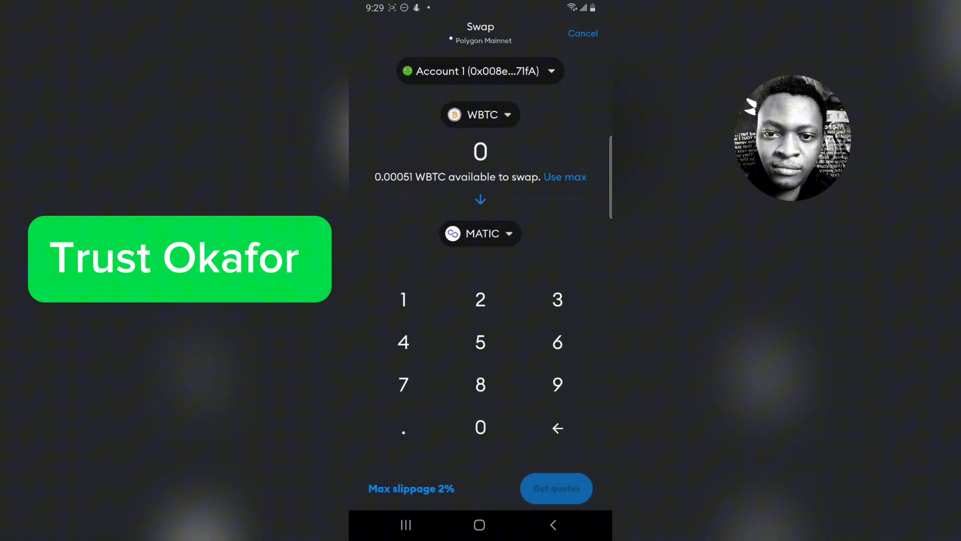
{"action": "left_click", "coordinate": [565, 176]}
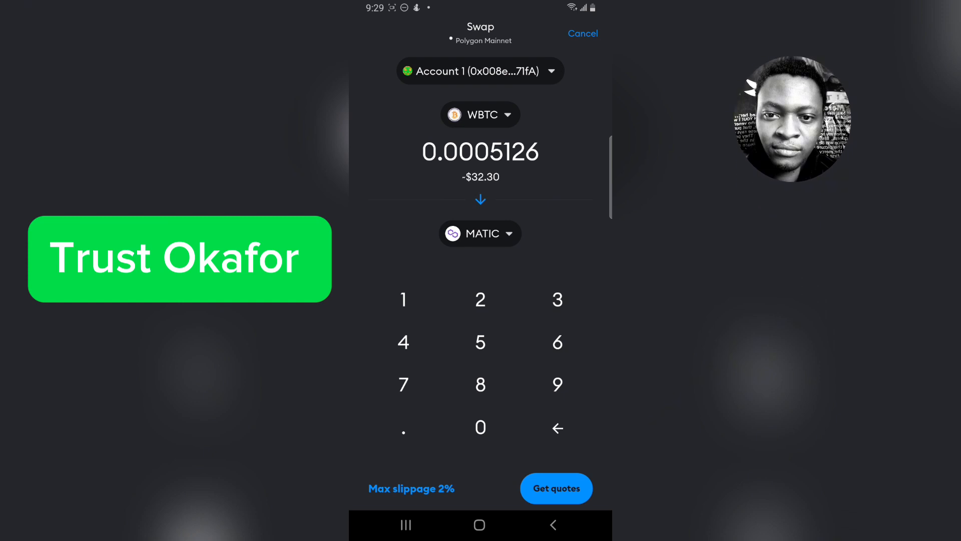
{"action": "left_click", "coordinate": [556, 488]}
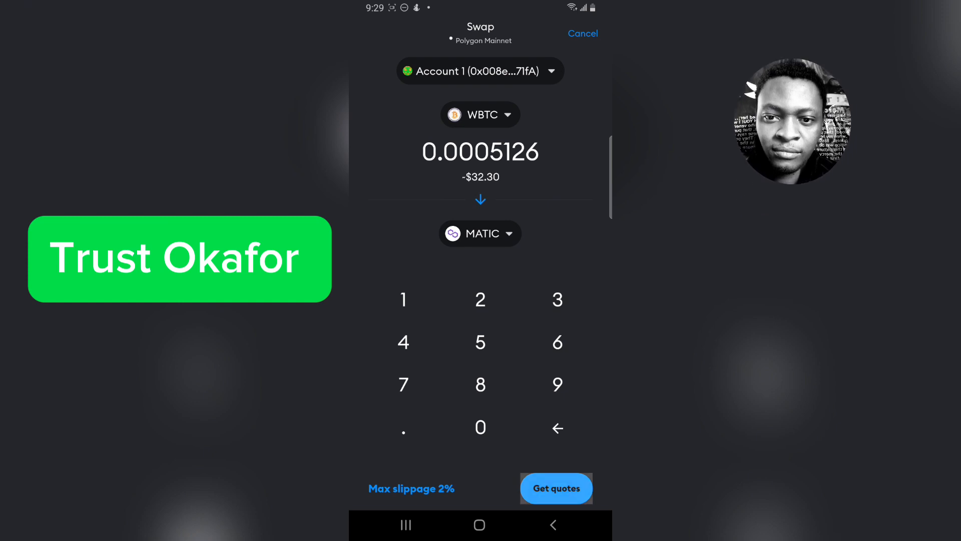
Fetch quotes returning about 45.39713 MATIC for the WBTC with a small estimated gas fee
{"action": "left_click", "coordinate": [556, 487]}
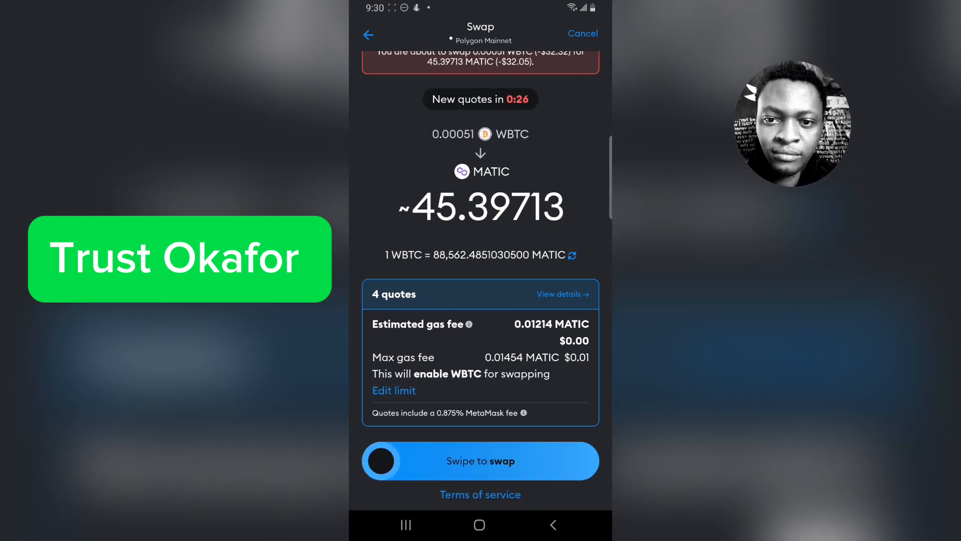
Swipe to confirm the WBTC-for-MATIC swap and return to the wallet listing 4.77741 MATIC
{"action": "left_click_drag", "start_coordinate": [382, 461], "coordinate": [579, 461]}
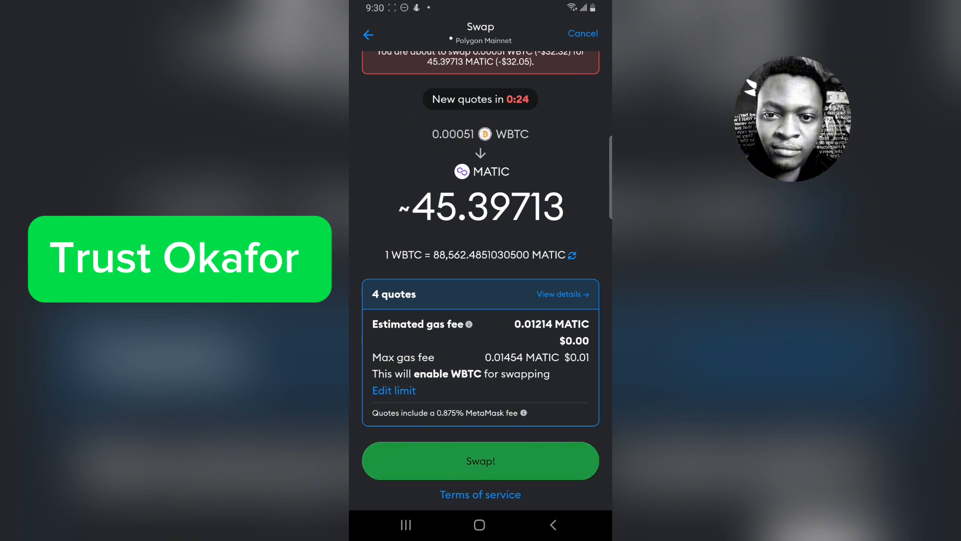
{"action": "left_click", "coordinate": [367, 35]}
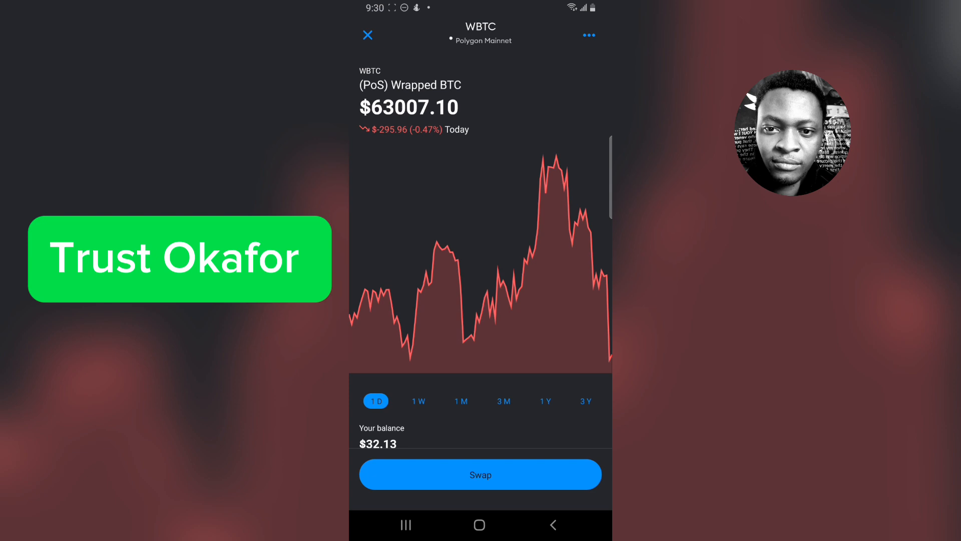
{"action": "left_click", "coordinate": [367, 34]}
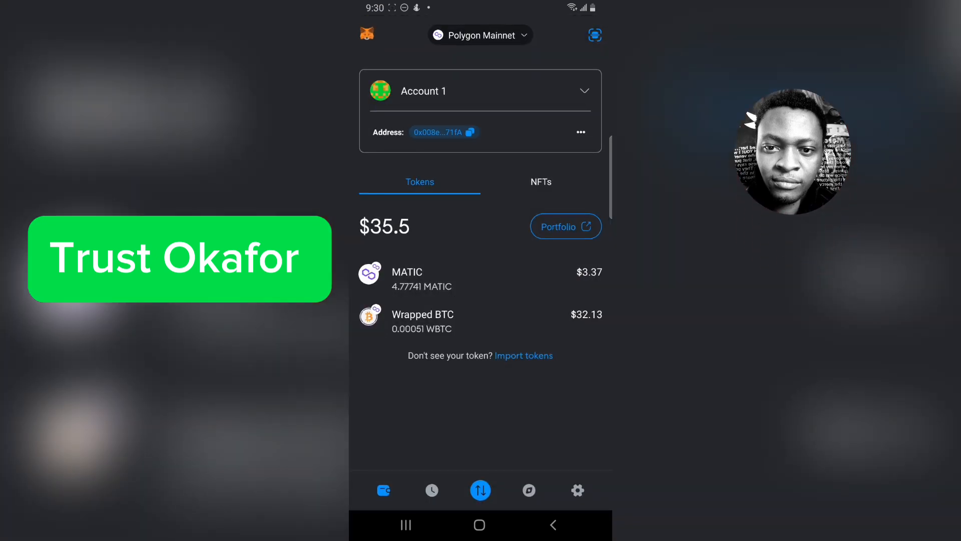